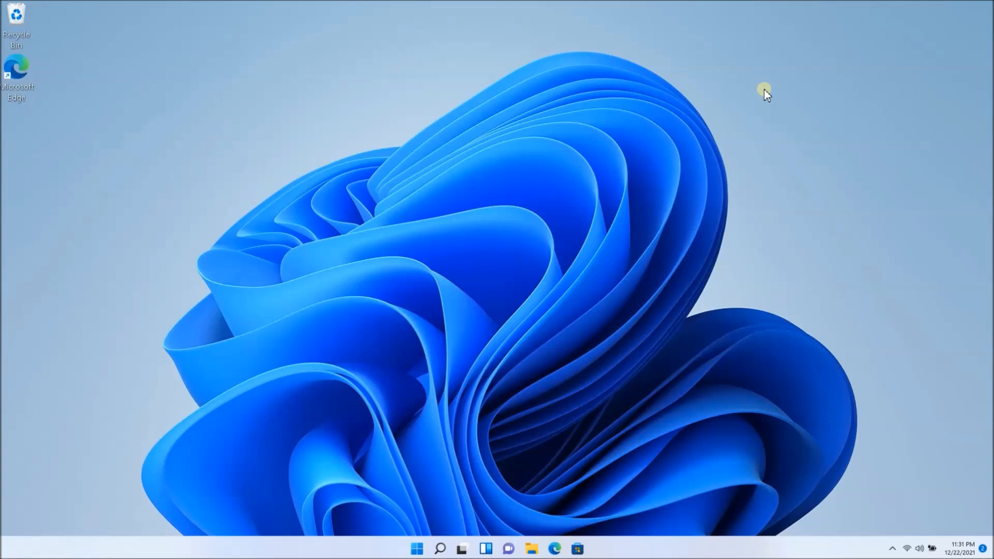
{"action": "mouse_move", "coordinate": [516, 263]}
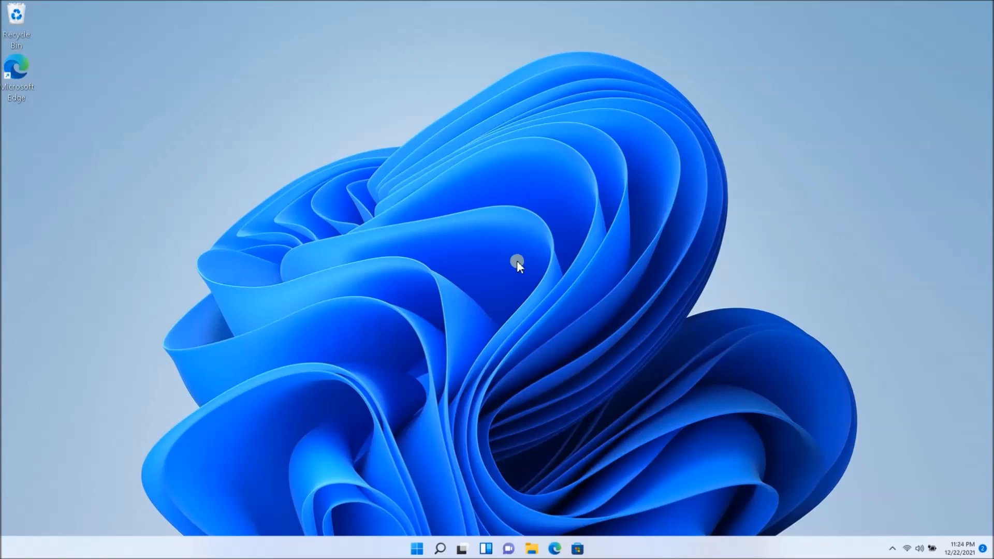
{"action": "mouse_move", "coordinate": [564, 389]}
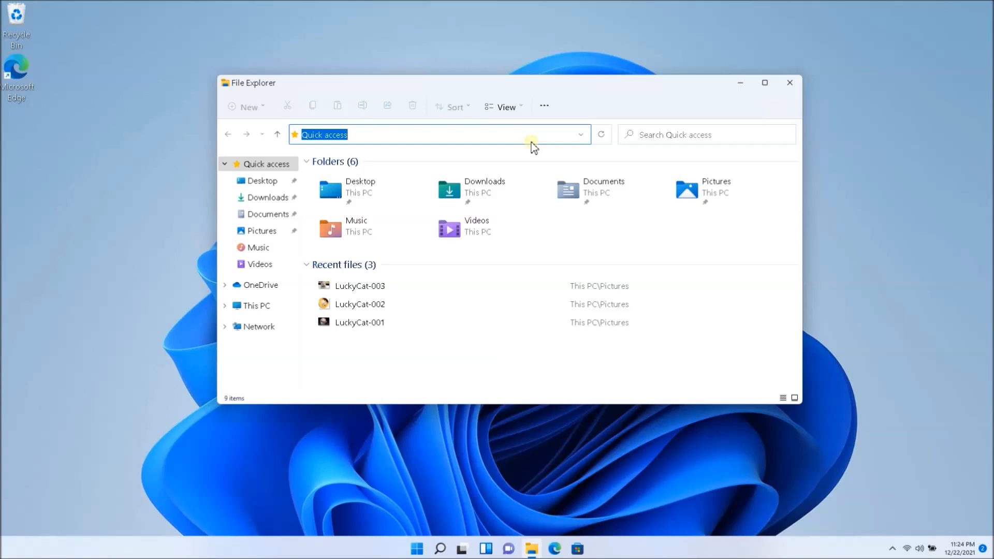
- Navigate File Explorer to Control Panel via the address bar suggestion
{"action": "type", "text": "c"}
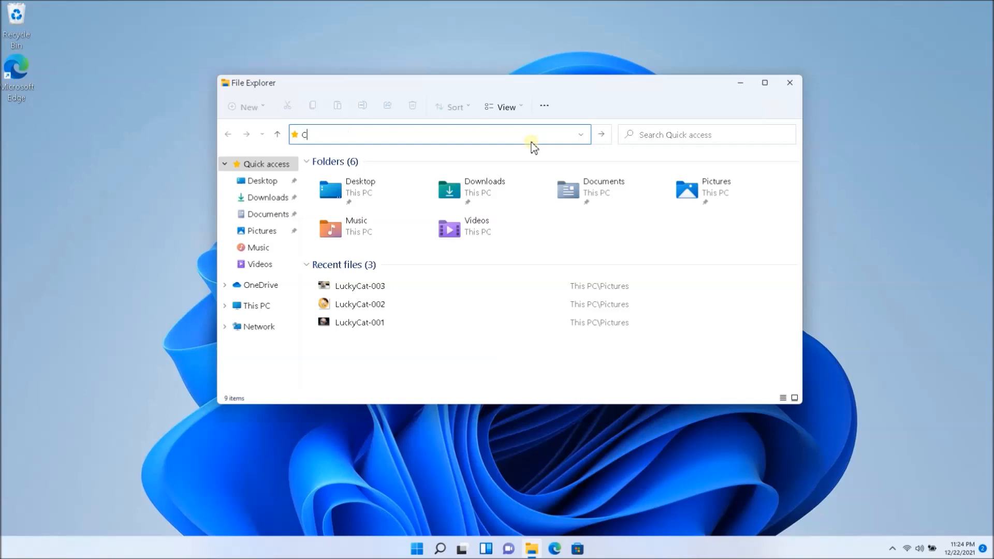
{"action": "type", "text": "ontrol Pane"}
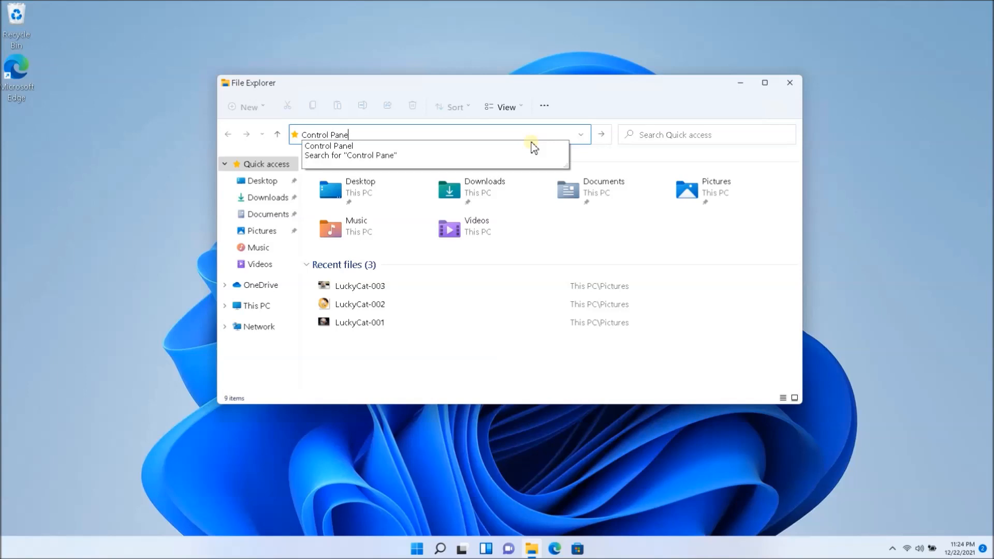
{"action": "left_click", "coordinate": [788, 82]}
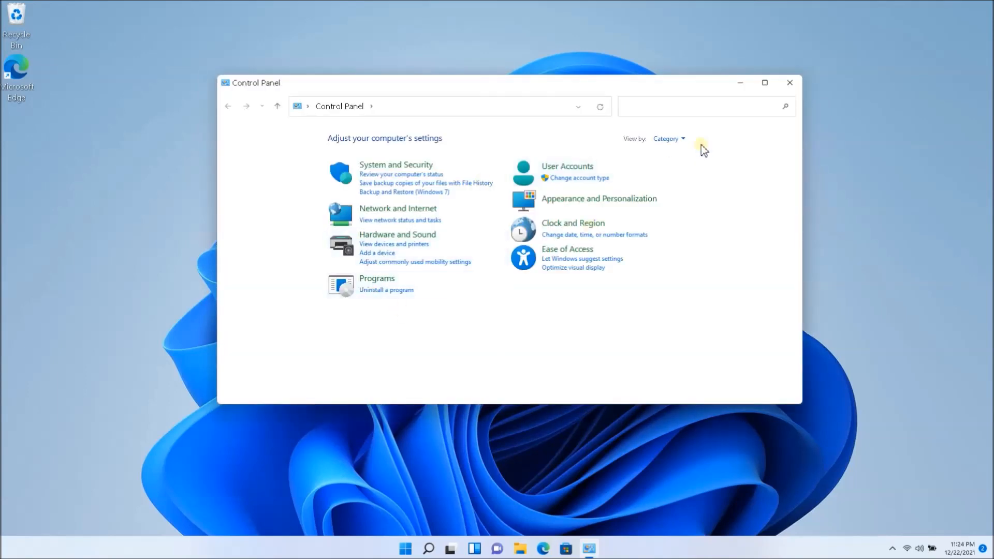
- Switch the Control Panel View by setting to Large icons
{"action": "left_click", "coordinate": [668, 138]}
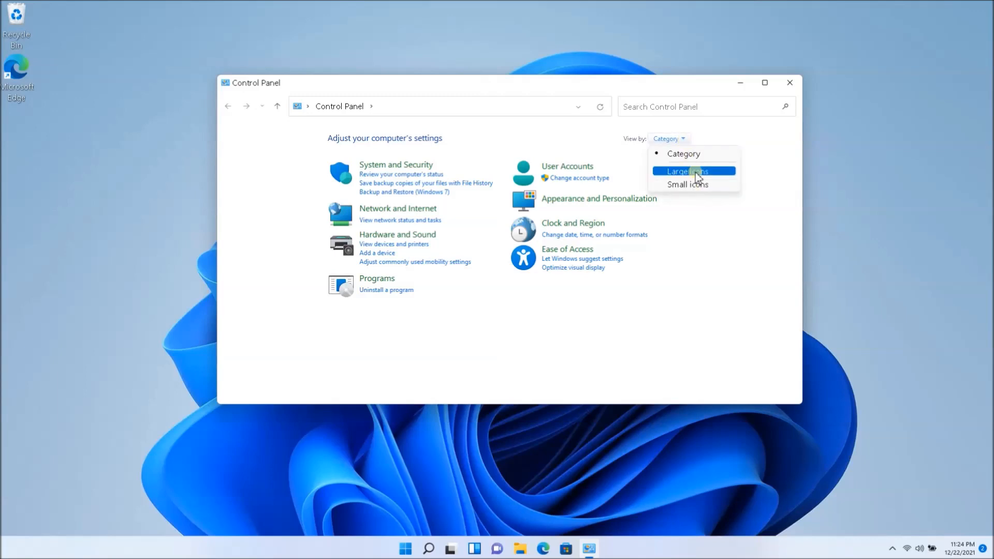
{"action": "left_click", "coordinate": [687, 171]}
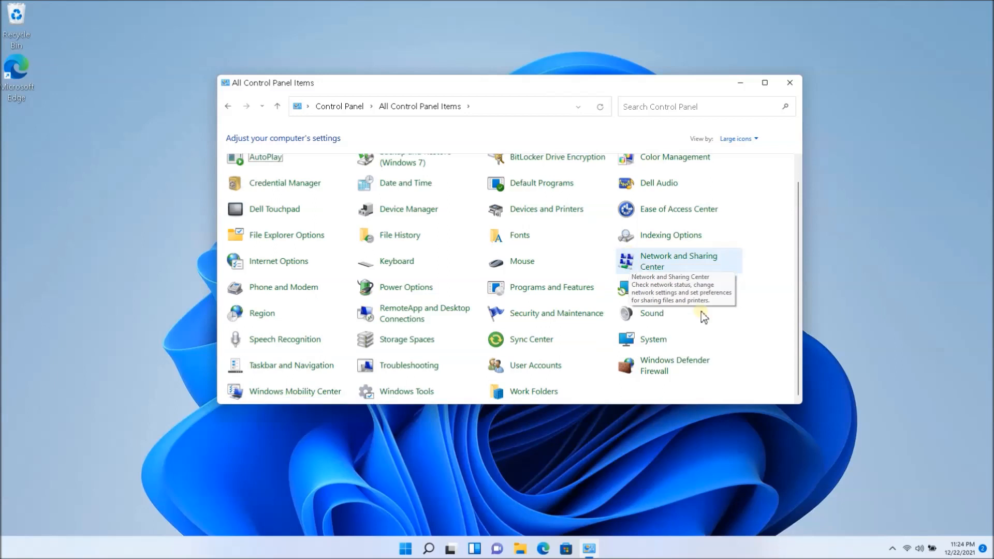
{"action": "mouse_move", "coordinate": [406, 292]}
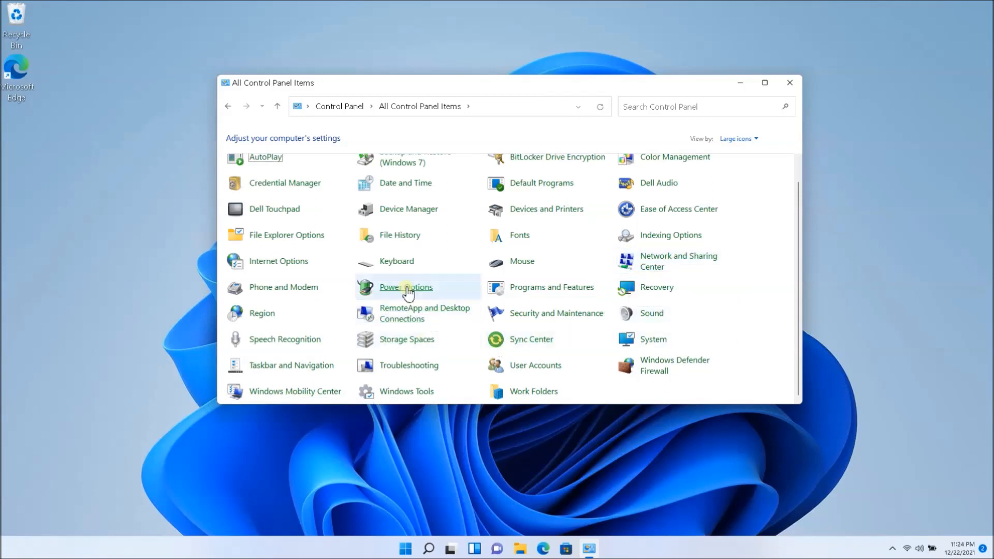
- Open Power Options and the Balanced plan's Change plan settings page
{"action": "left_click", "coordinate": [406, 286]}
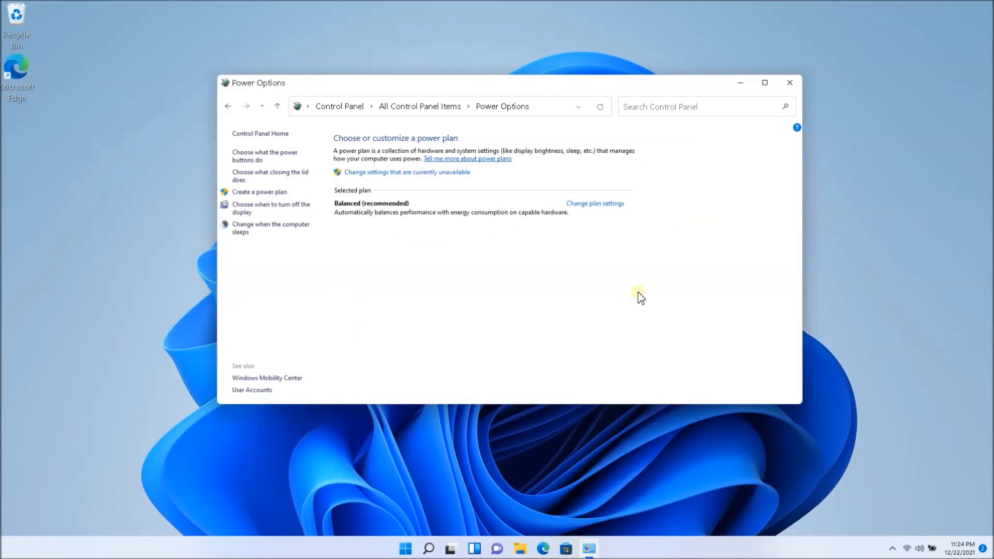
{"action": "mouse_move", "coordinate": [482, 206]}
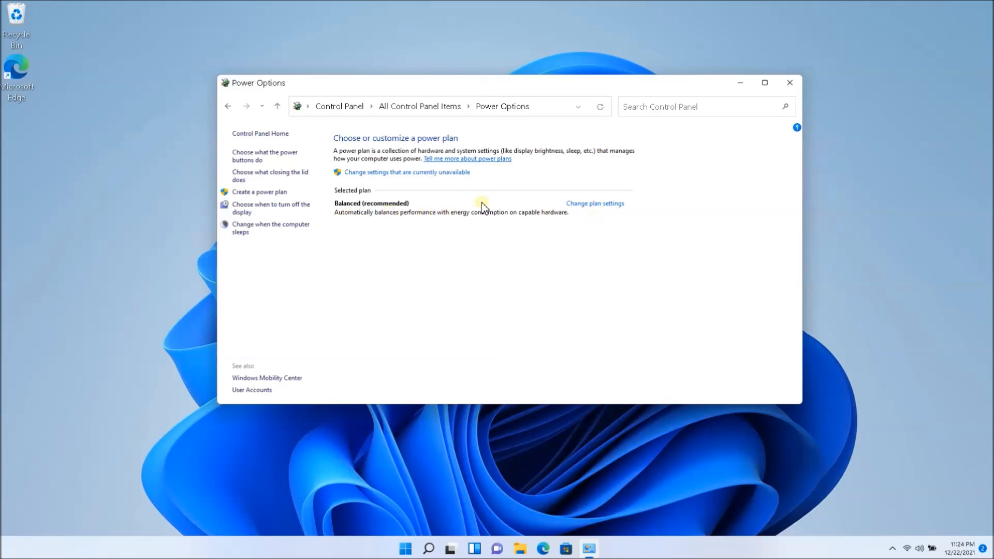
{"action": "mouse_move", "coordinate": [360, 212]}
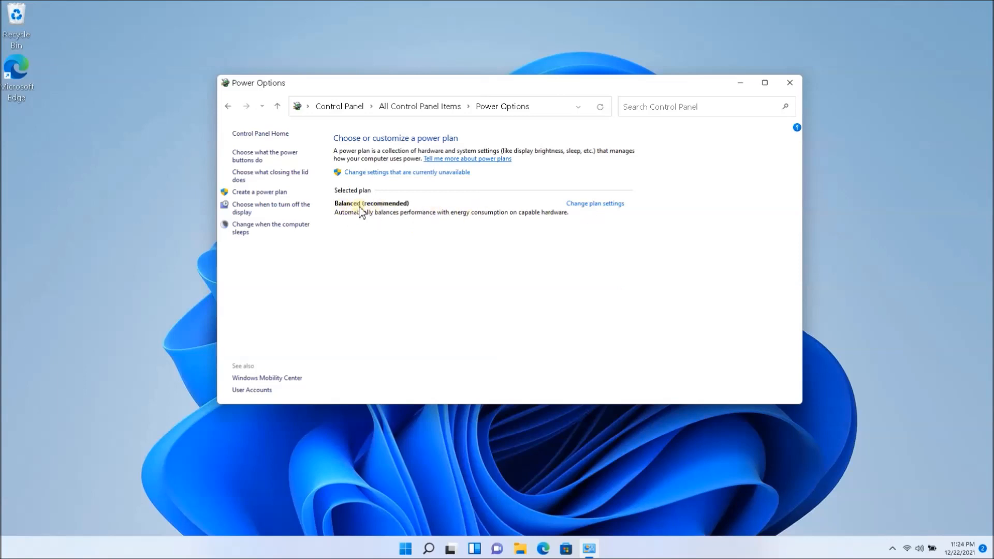
{"action": "mouse_move", "coordinate": [595, 203]}
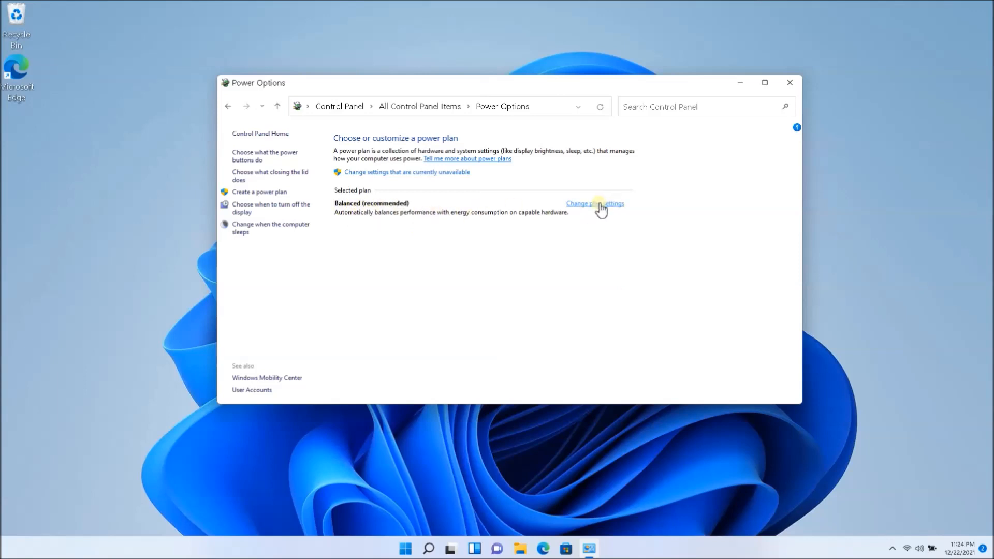
{"action": "left_click", "coordinate": [594, 203]}
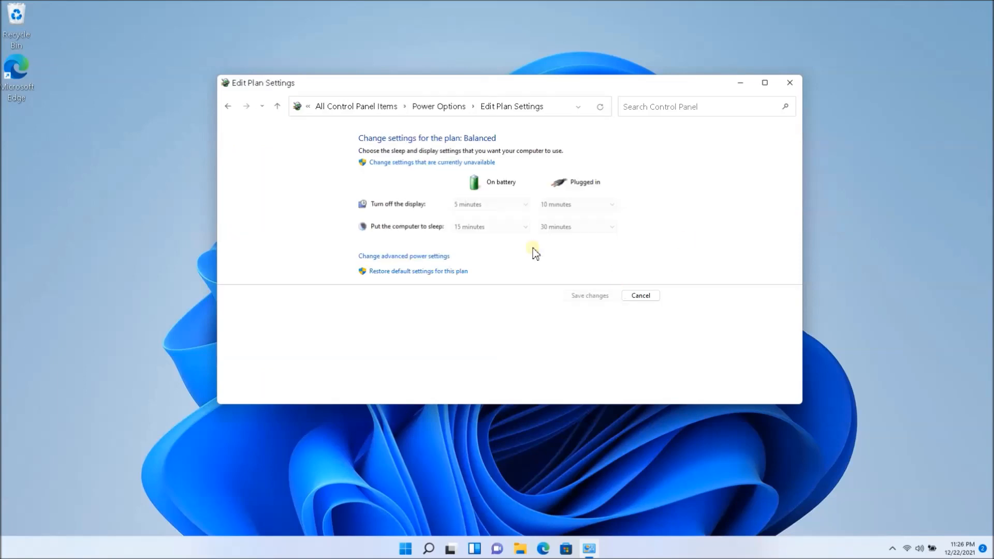
- Open advanced power settings and expand Processor power management to show processor states
{"action": "left_click", "coordinate": [403, 255]}
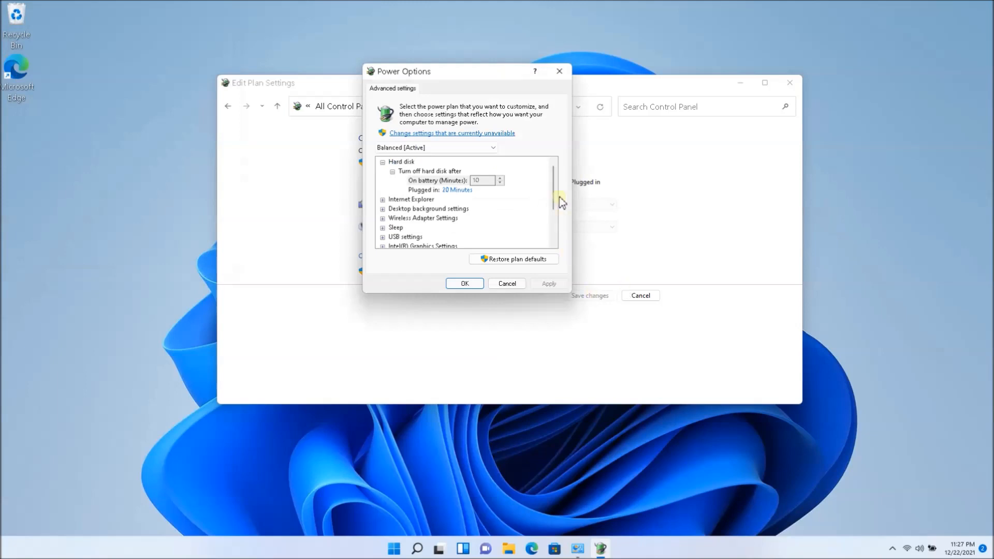
{"action": "scroll", "scroll_direction": "down", "scroll_amount": 3}
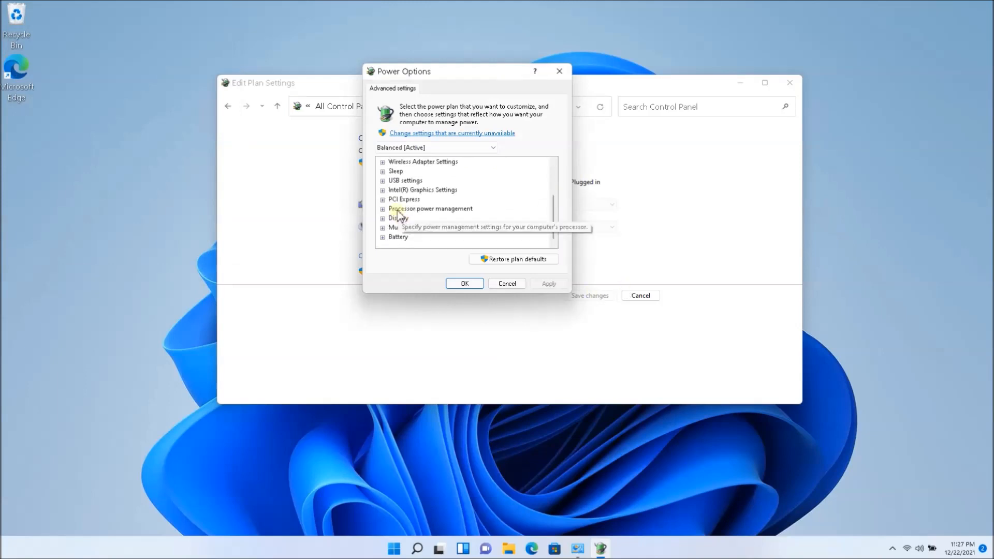
{"action": "left_click", "coordinate": [382, 208]}
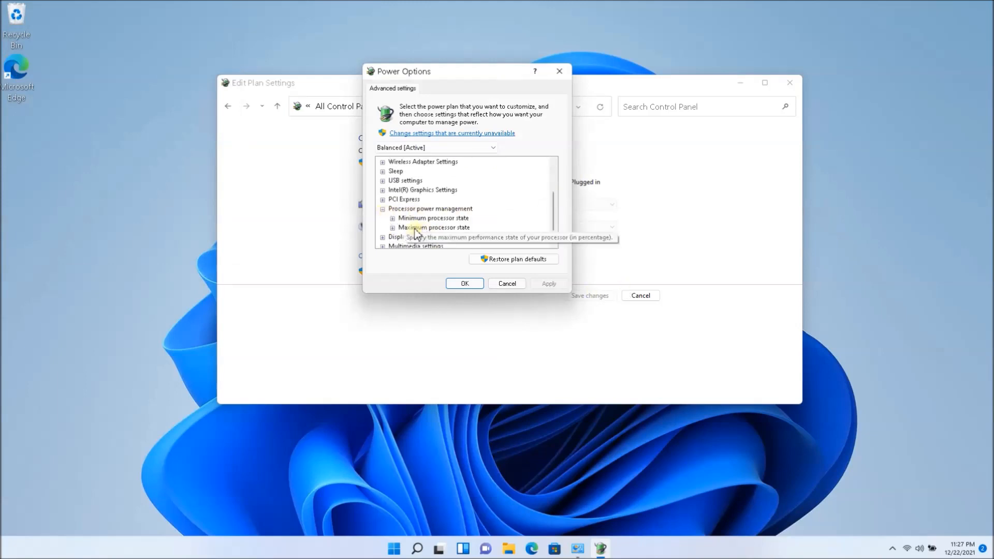
{"action": "left_click", "coordinate": [392, 217]}
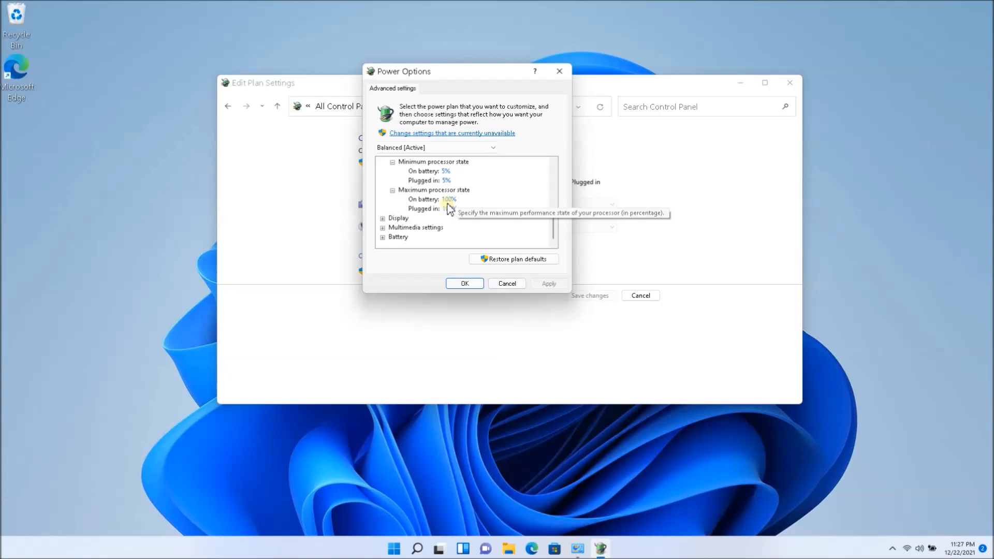
{"action": "mouse_move", "coordinate": [530, 223]}
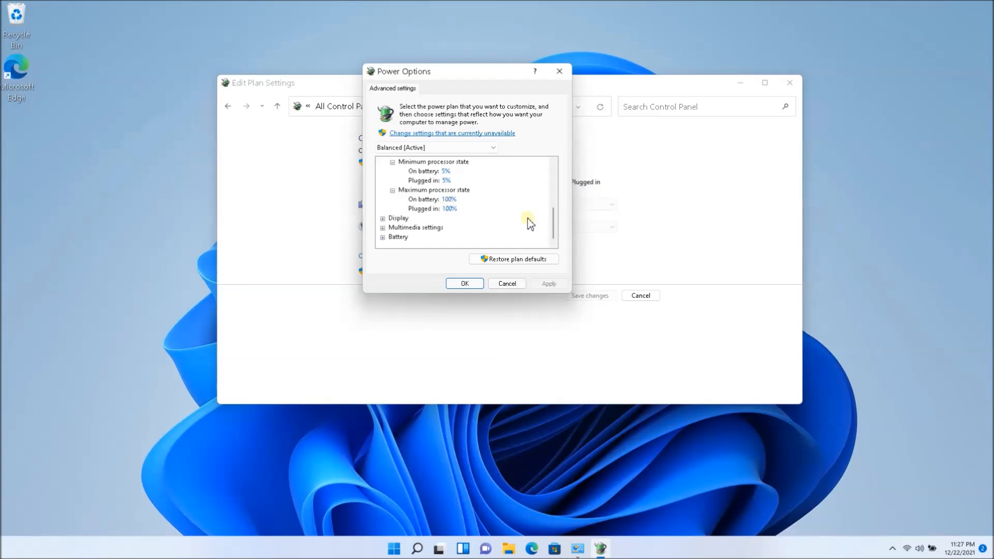
{"action": "mouse_move", "coordinate": [429, 218]}
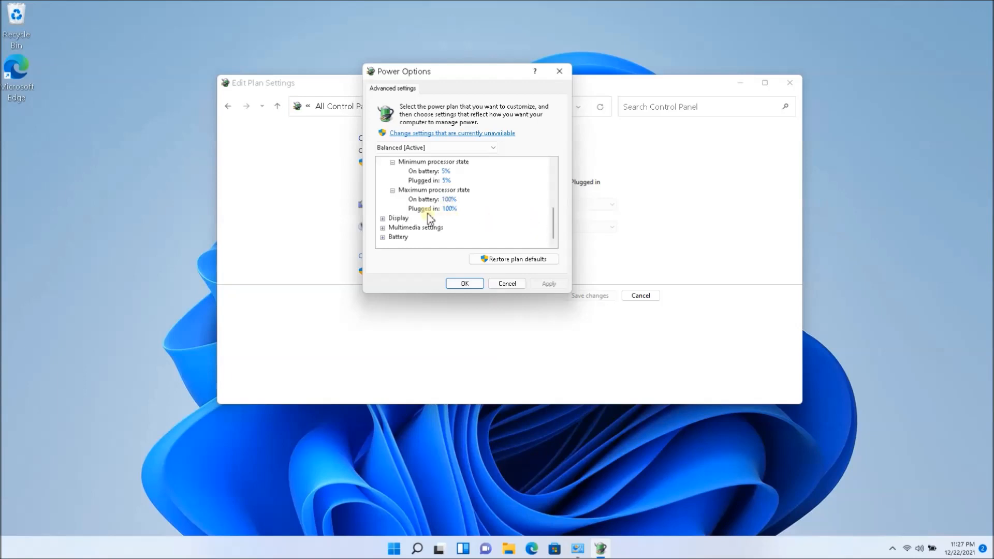
{"action": "mouse_move", "coordinate": [449, 209]}
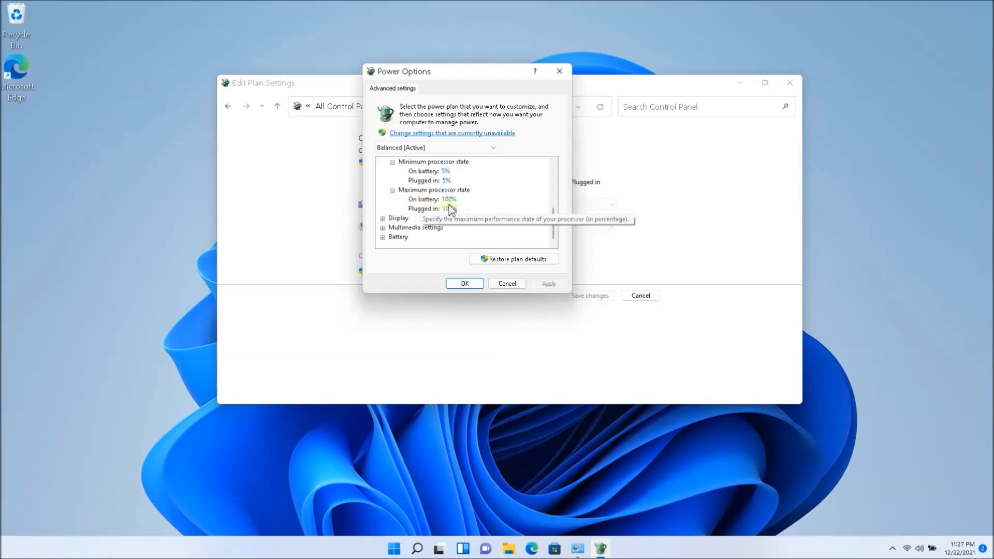
{"action": "mouse_move", "coordinate": [426, 200]}
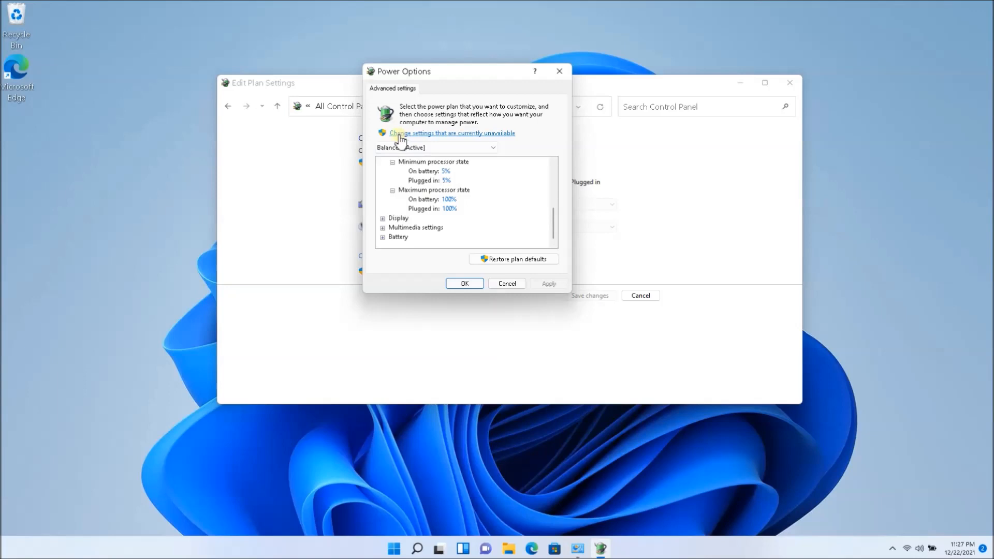
{"action": "mouse_move", "coordinate": [470, 140]}
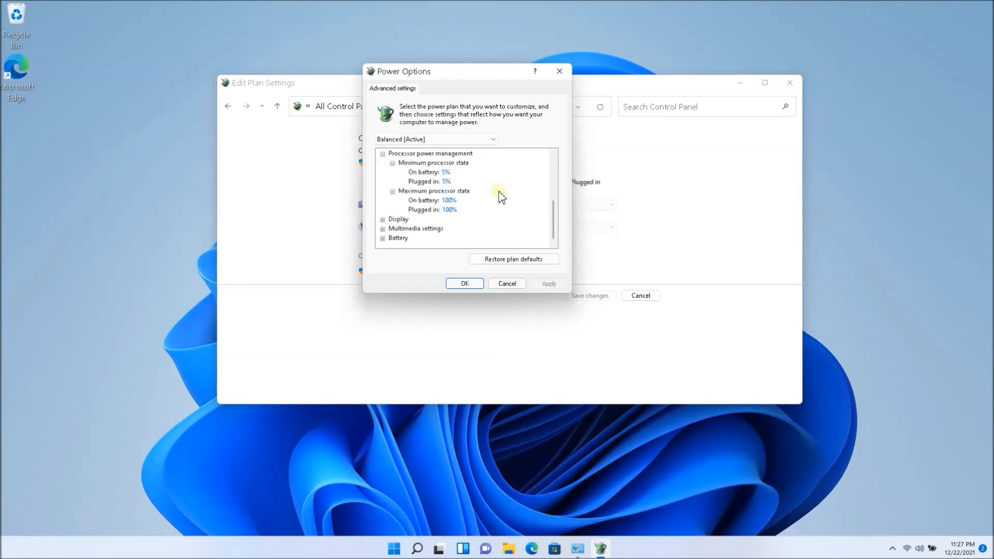
- Set Maximum processor state to 60% for On battery and Plugged in
{"action": "left_click", "coordinate": [449, 200]}
{"action": "type", "text": "60"}
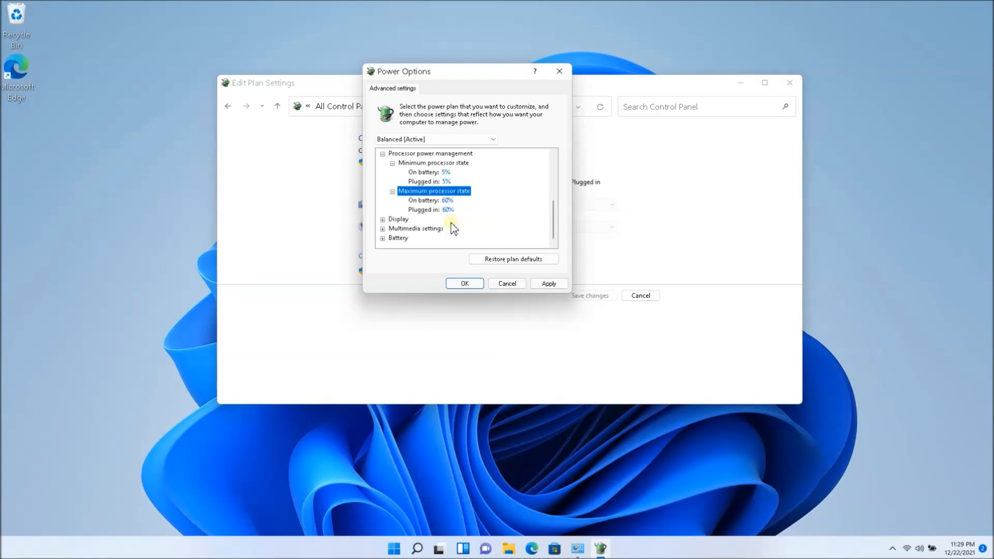
{"action": "mouse_move", "coordinate": [441, 208]}
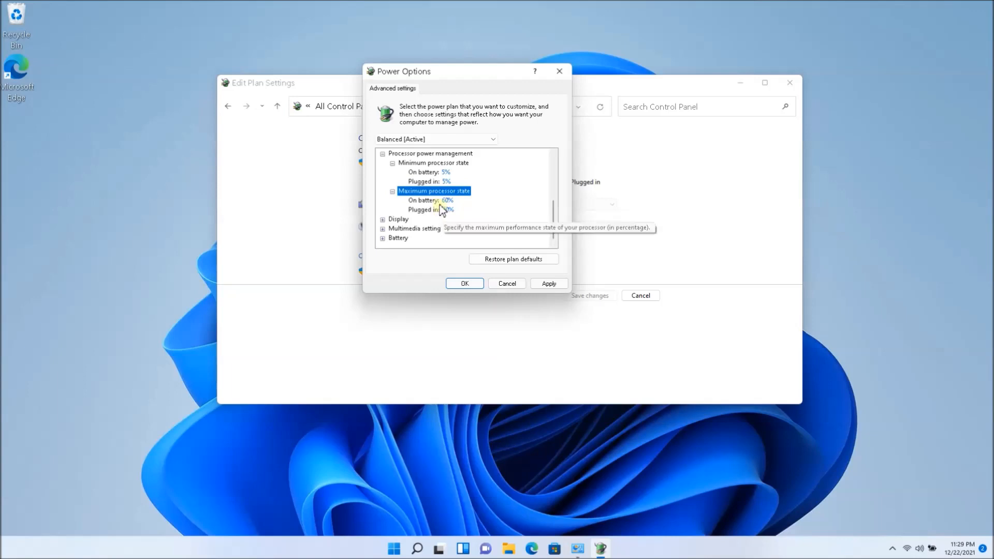
{"action": "left_click", "coordinate": [443, 199]}
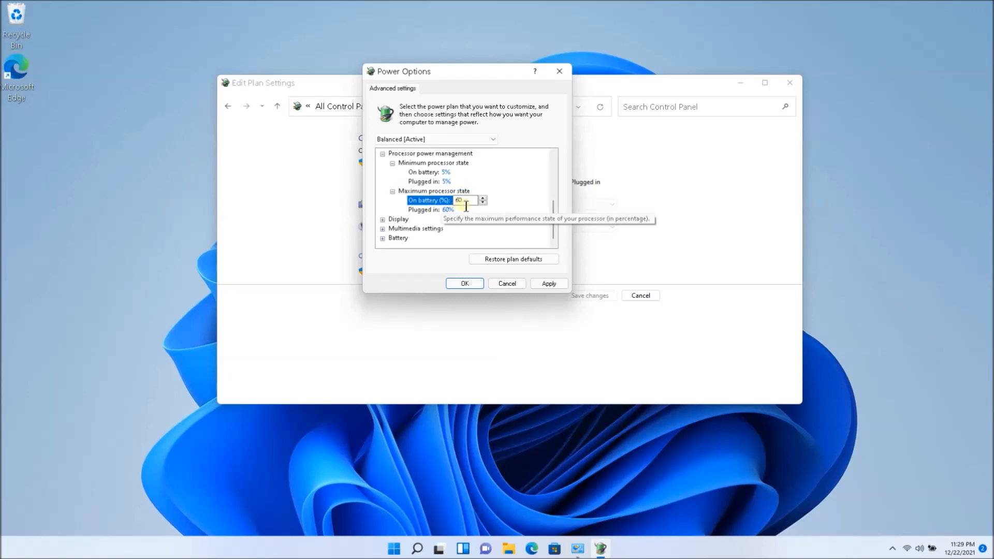
{"action": "mouse_move", "coordinate": [525, 210]}
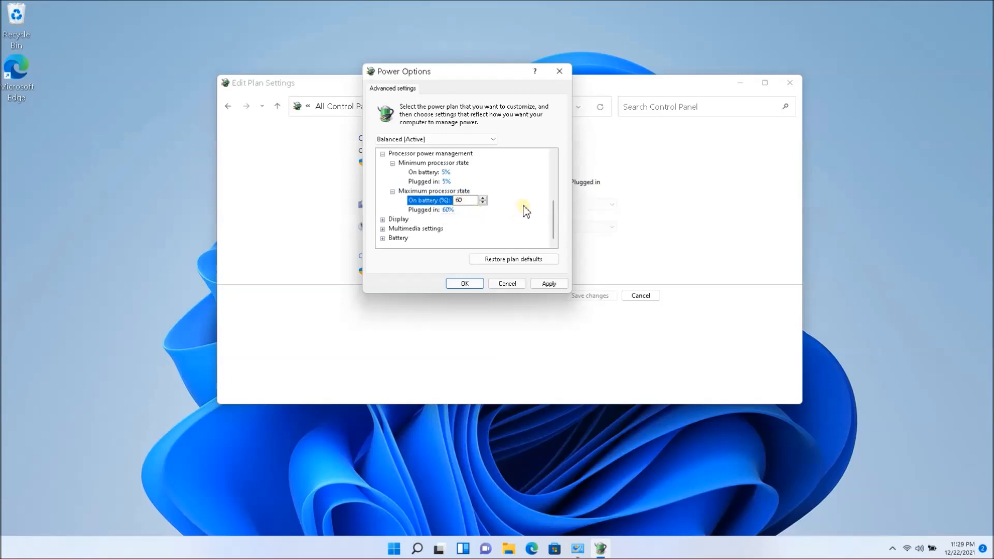
{"action": "left_click", "coordinate": [431, 209]}
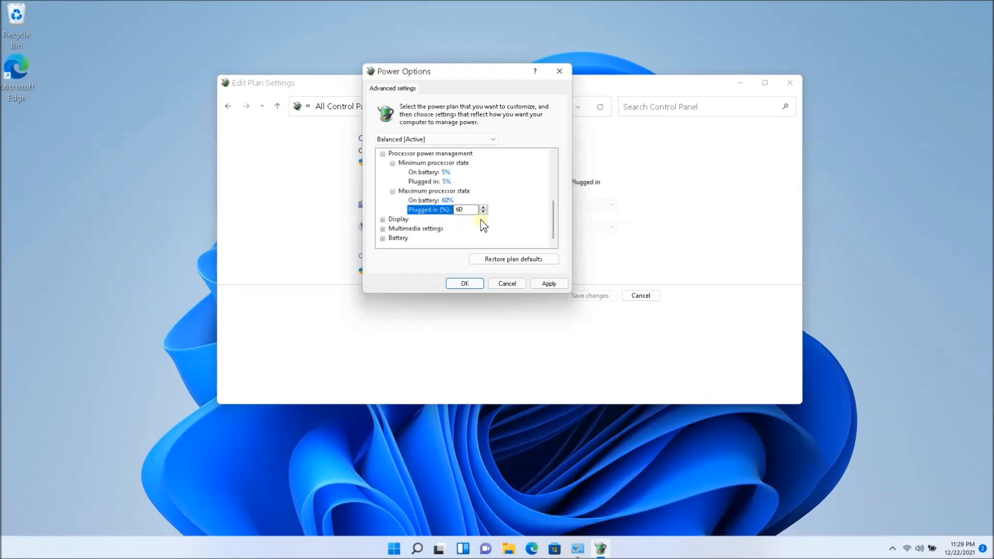
{"action": "mouse_move", "coordinate": [444, 193]}
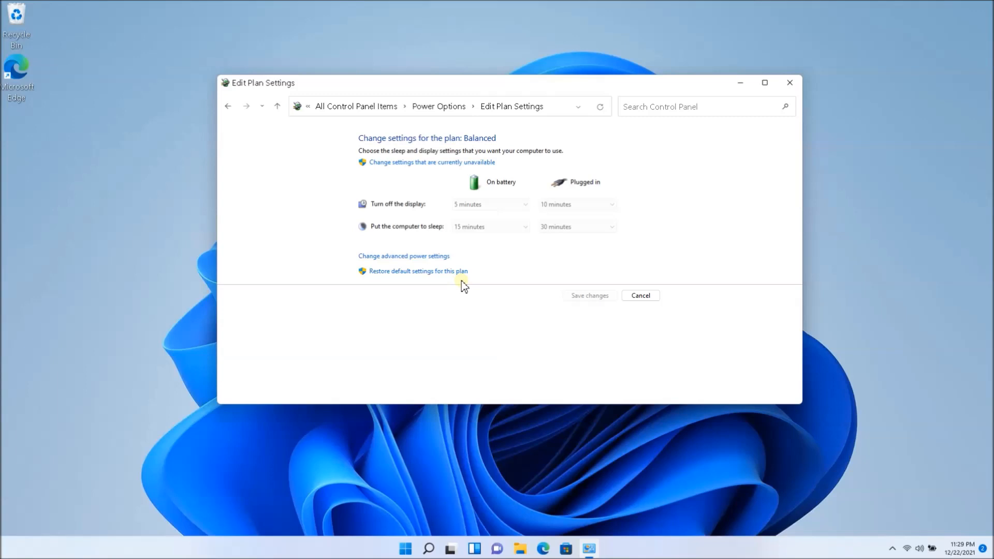
{"action": "mouse_move", "coordinate": [404, 256]}
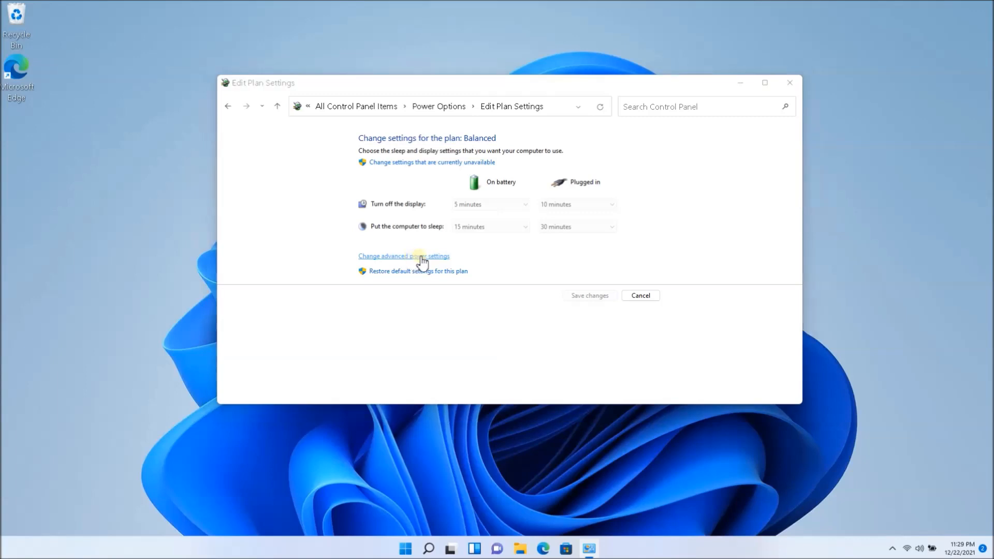
{"action": "mouse_move", "coordinate": [569, 298]}
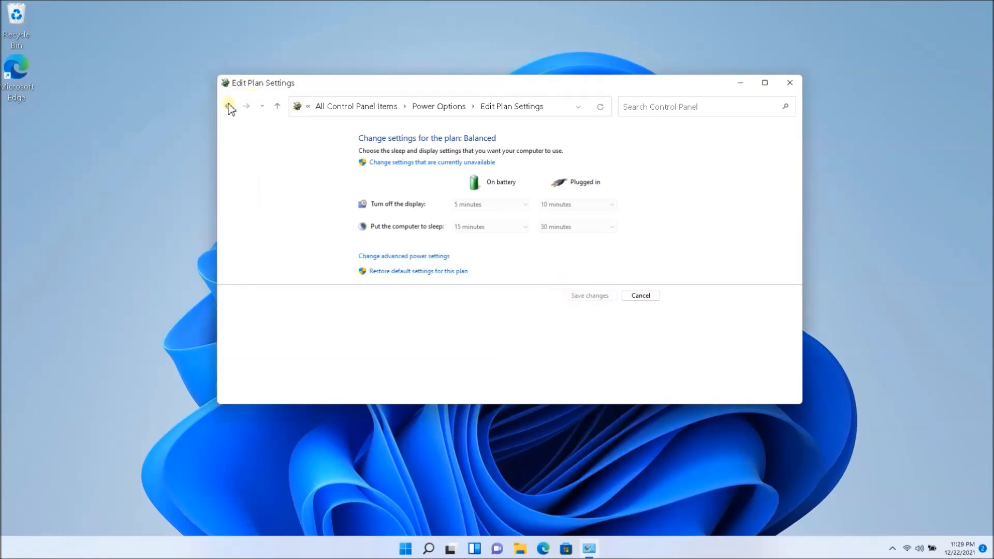
- Return to the Power Options plan overview with the Back arrow
{"action": "left_click", "coordinate": [228, 106]}
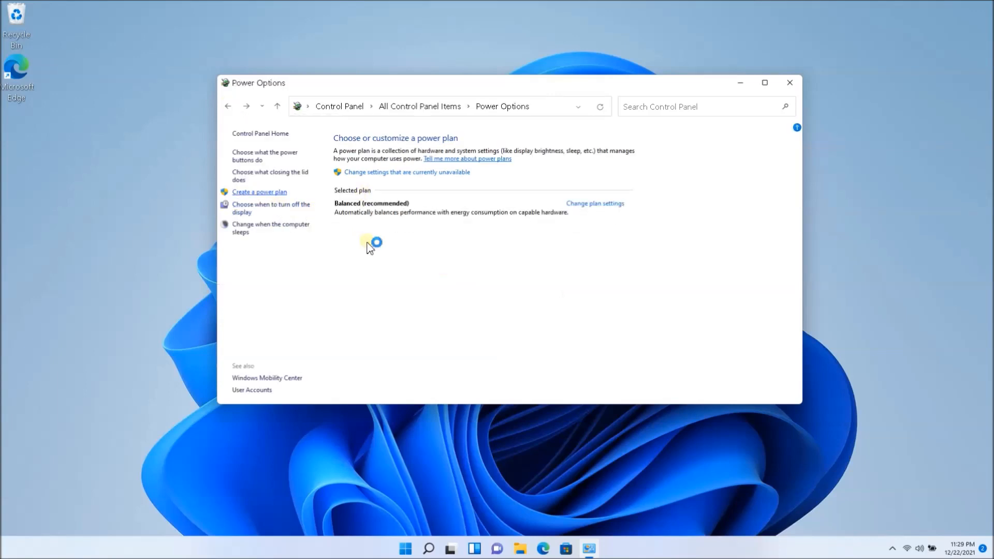
- Create a power plan based on High performance, named My Custom Plan 1
{"action": "left_click", "coordinate": [259, 192]}
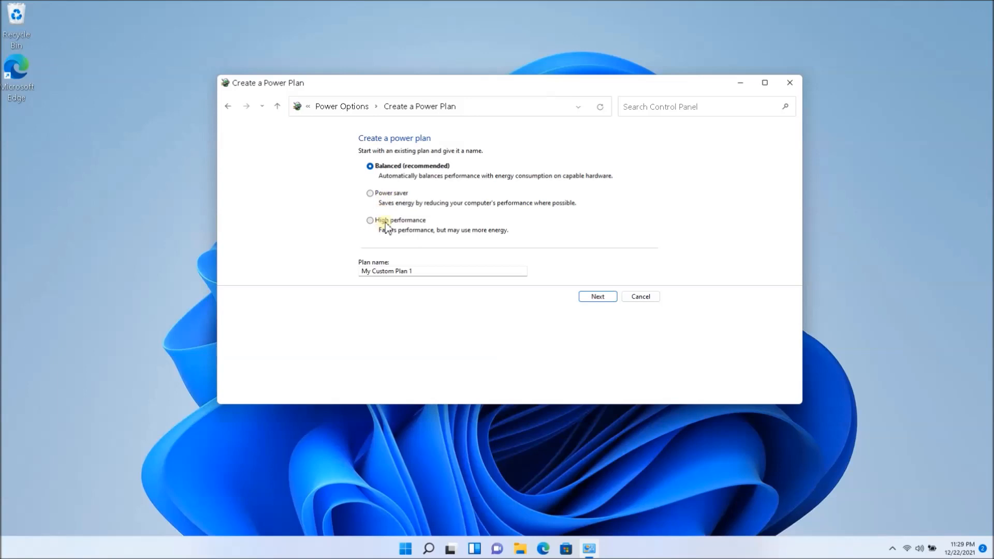
{"action": "left_click", "coordinate": [370, 220]}
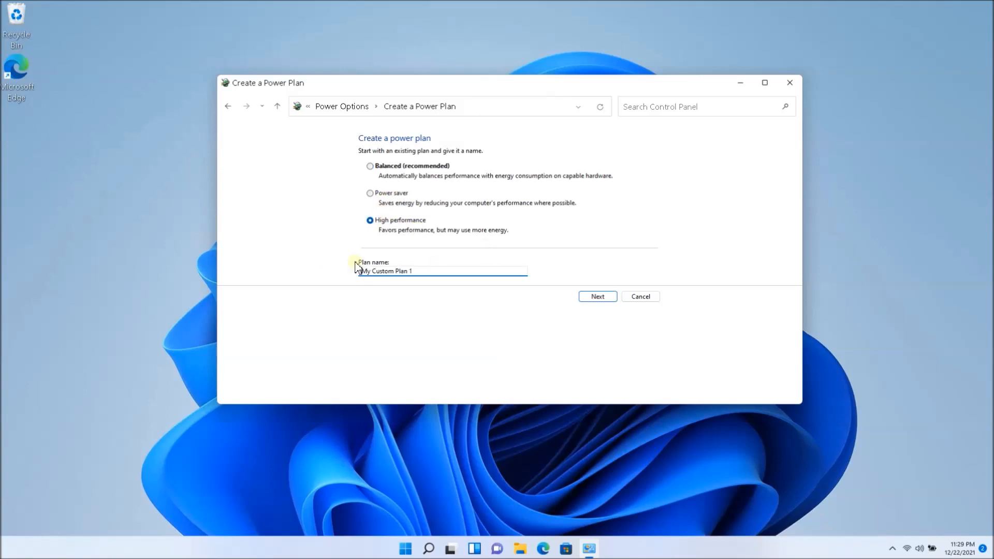
{"action": "mouse_move", "coordinate": [711, 212]}
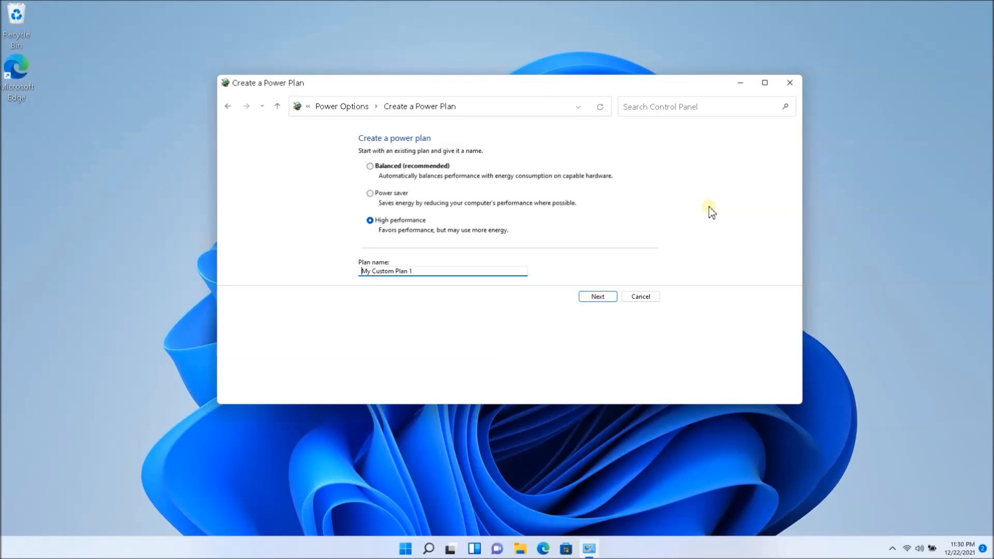
{"action": "mouse_move", "coordinate": [709, 211]}
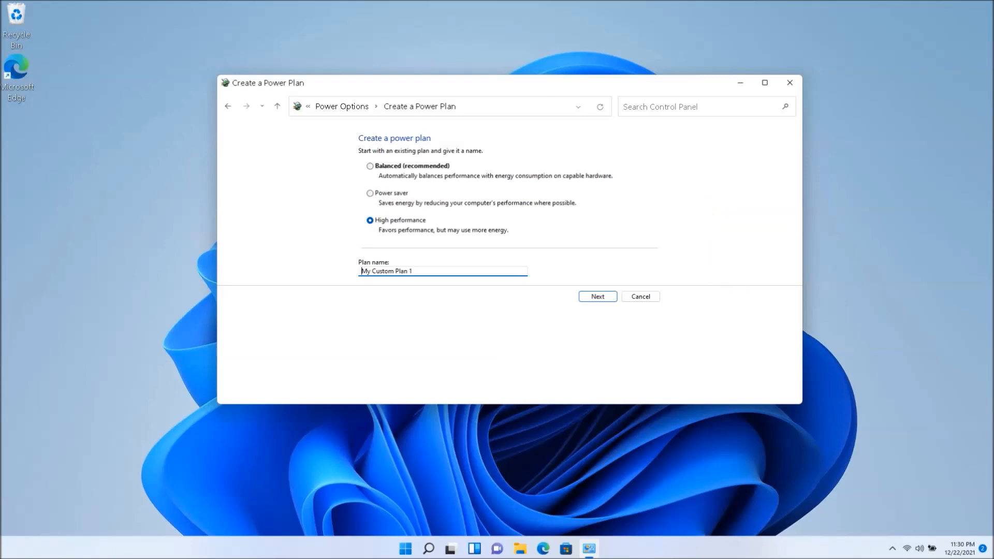